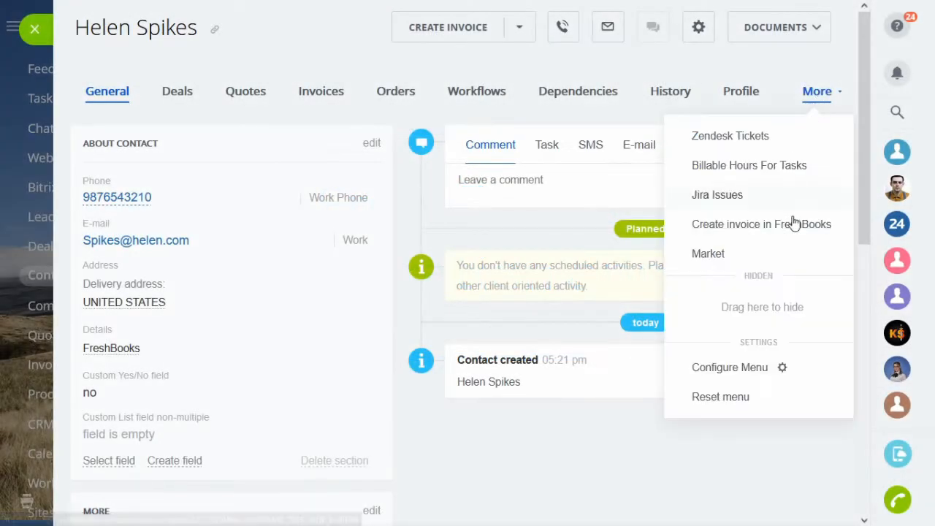
left_click(761, 224)
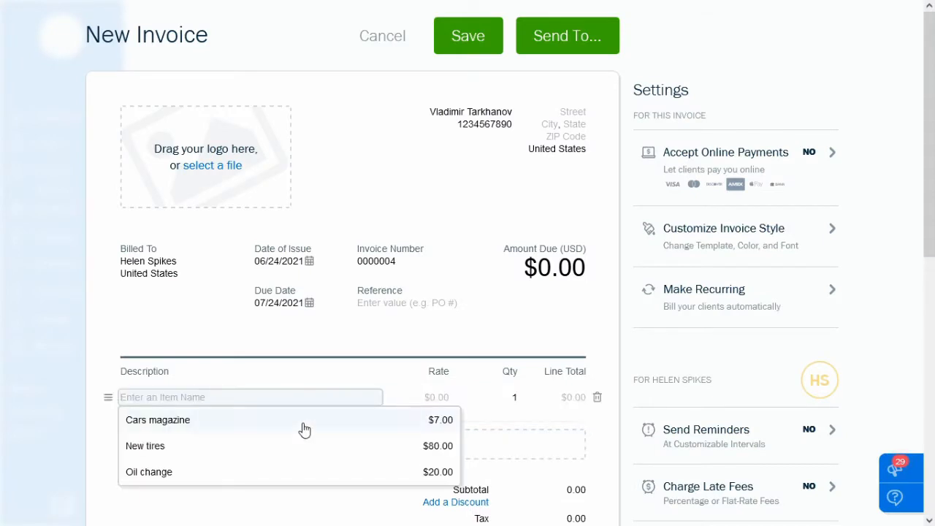
left_click(149, 471)
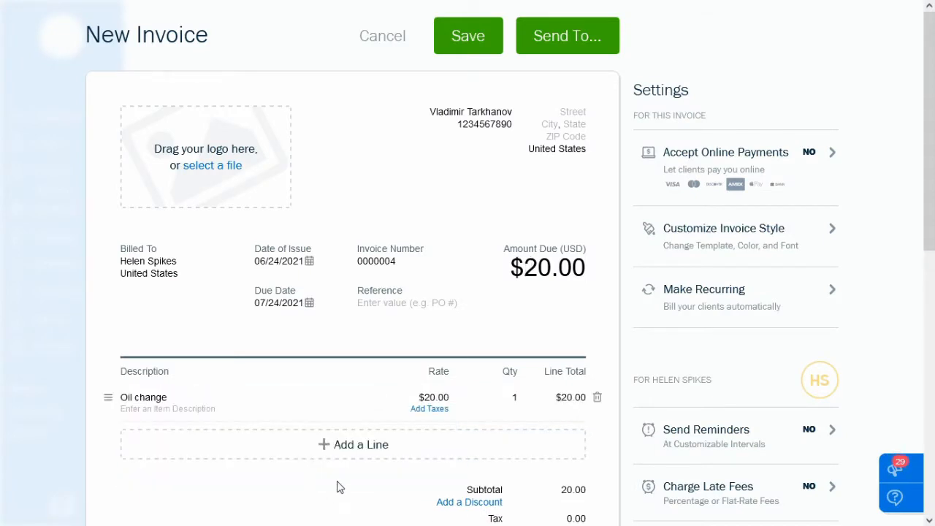
left_click(467, 35)
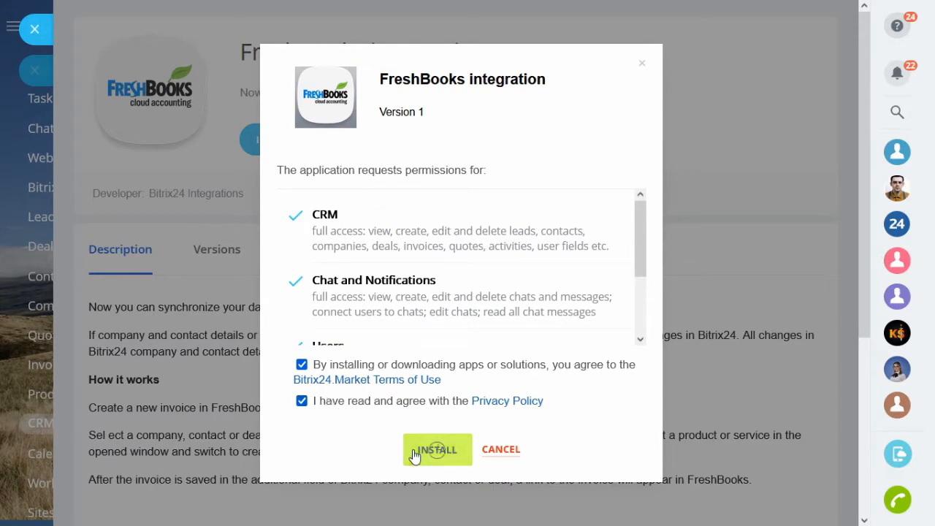
- Approve FreshBooks permissions, finish the introduction, and save settings to start synchronization
left_click(437, 449)
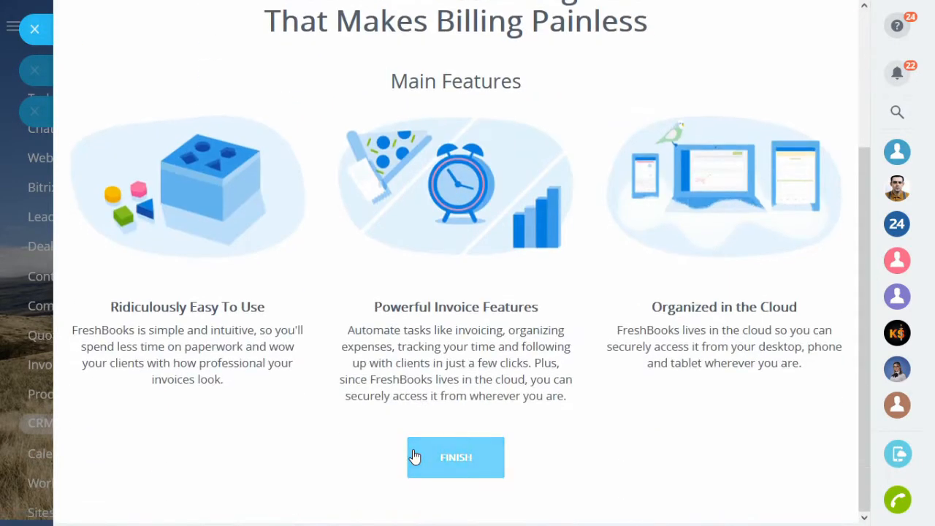
left_click(455, 457)
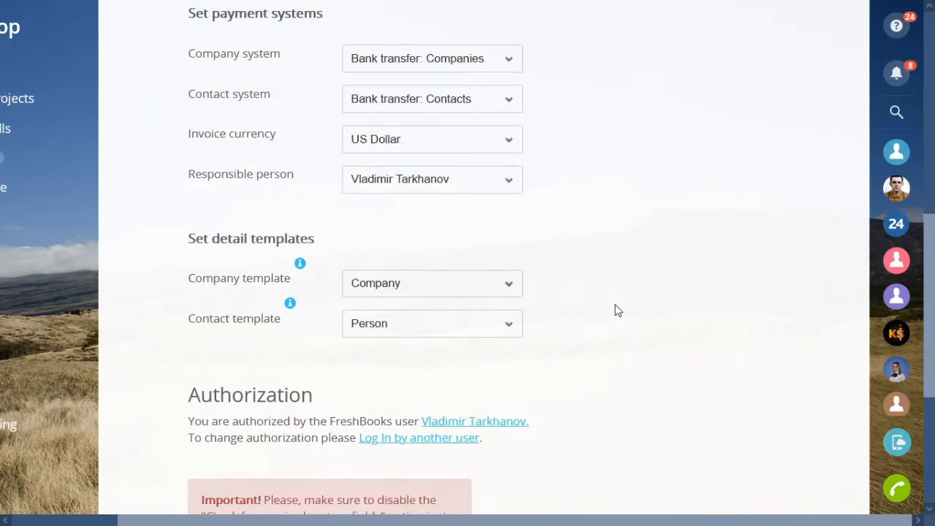
scroll("down", 3)
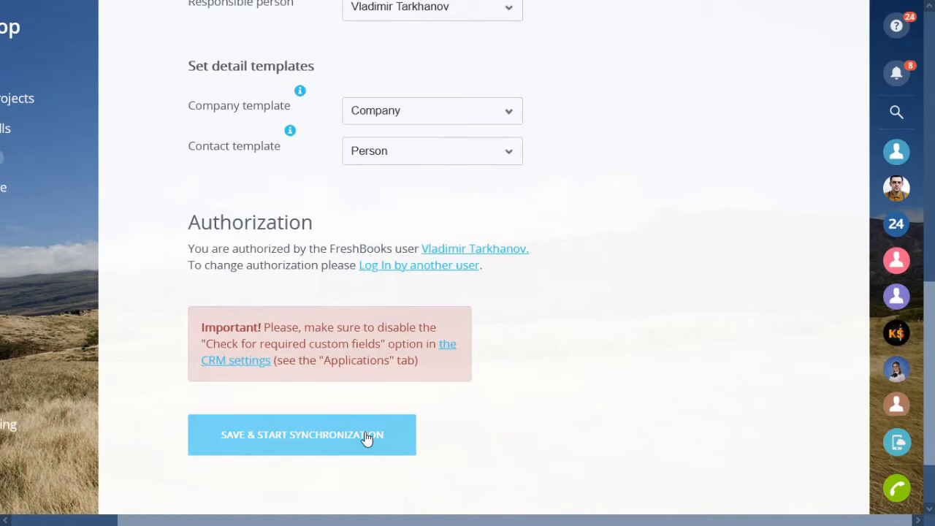
left_click(300, 434)
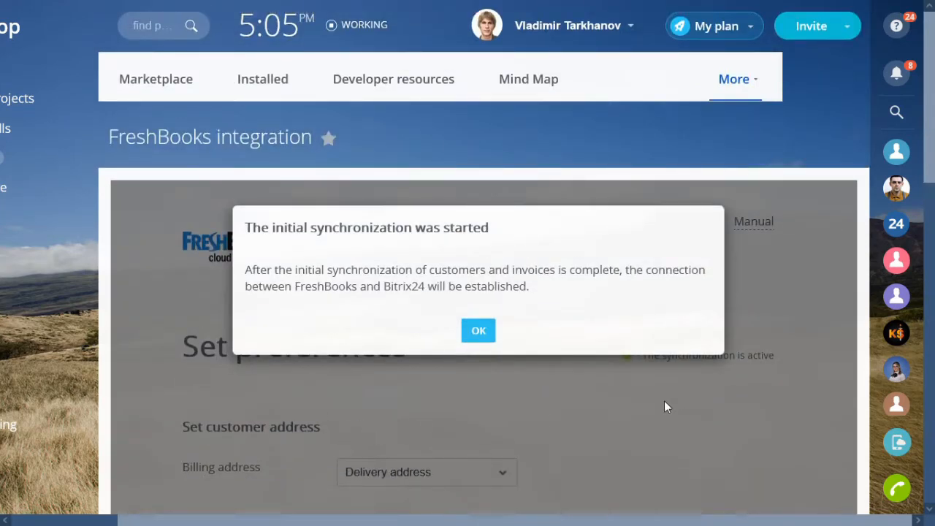
- Check notifications confirming 3 of 3 contacts and 2 of 3 invoices imported
left_click(478, 330)
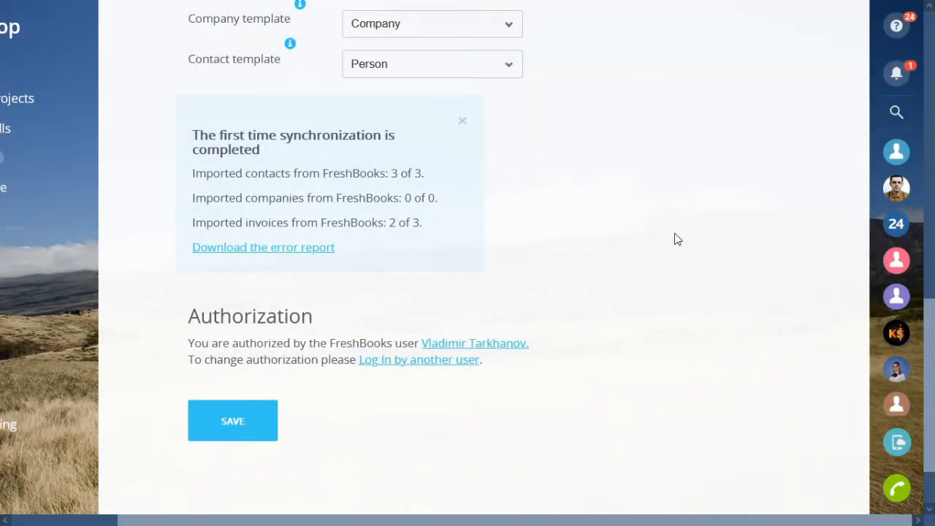
left_click(896, 73)
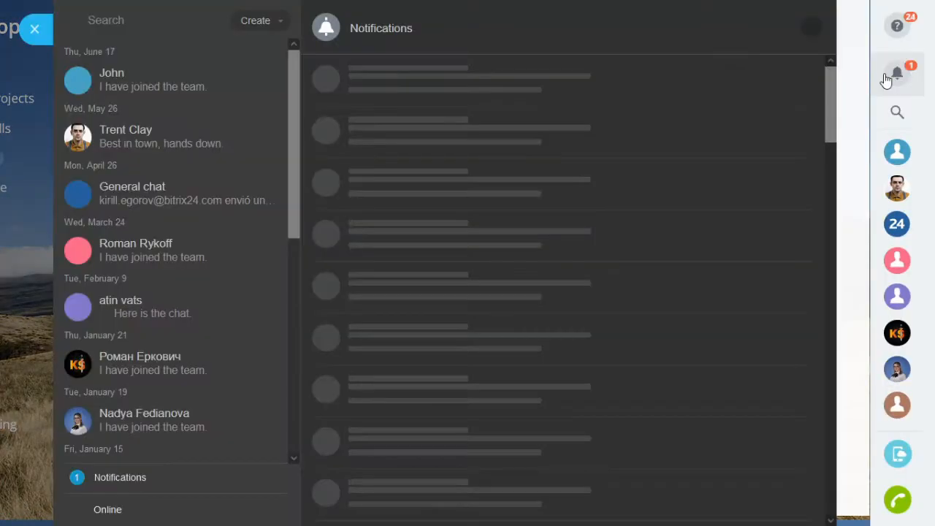
left_click(897, 74)
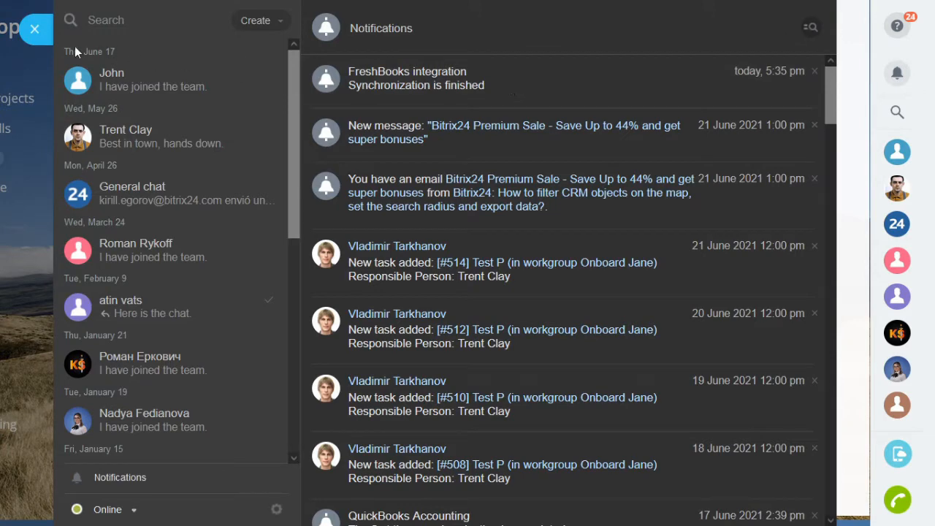
left_click(406, 79)
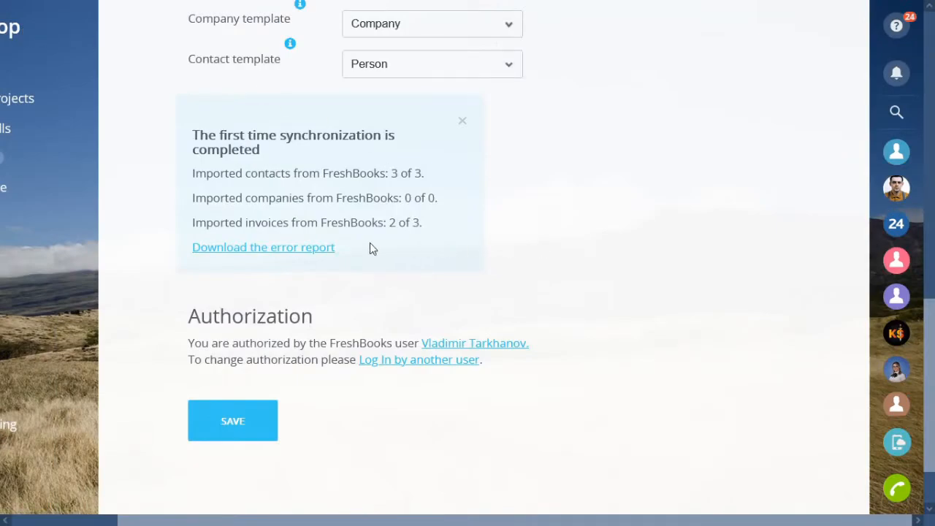
left_click(263, 247)
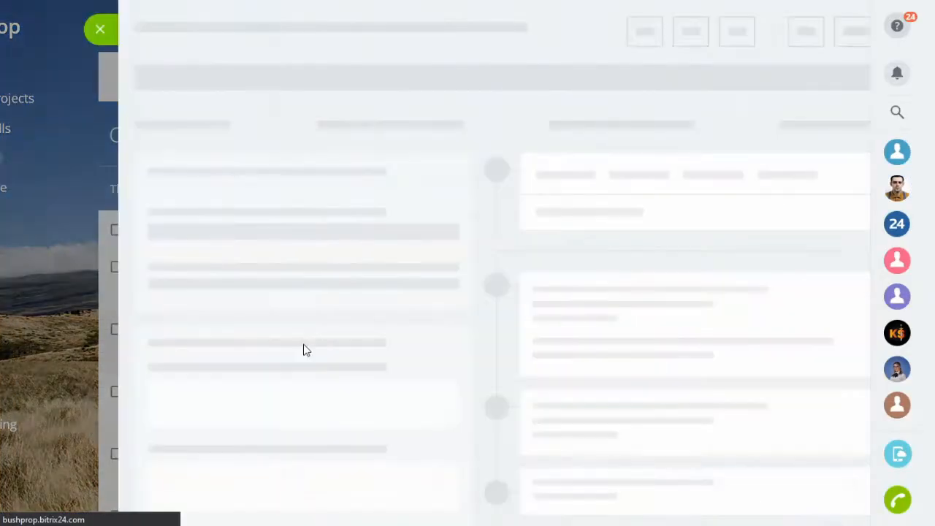
- View the contact's invoice 0000002 for four New tires (€320), then close it
left_click(321, 91)
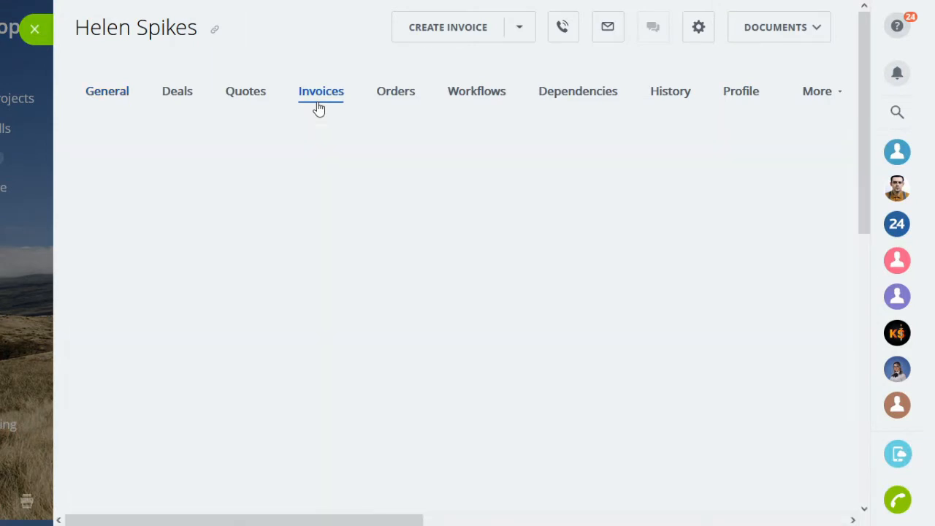
left_click(321, 90)
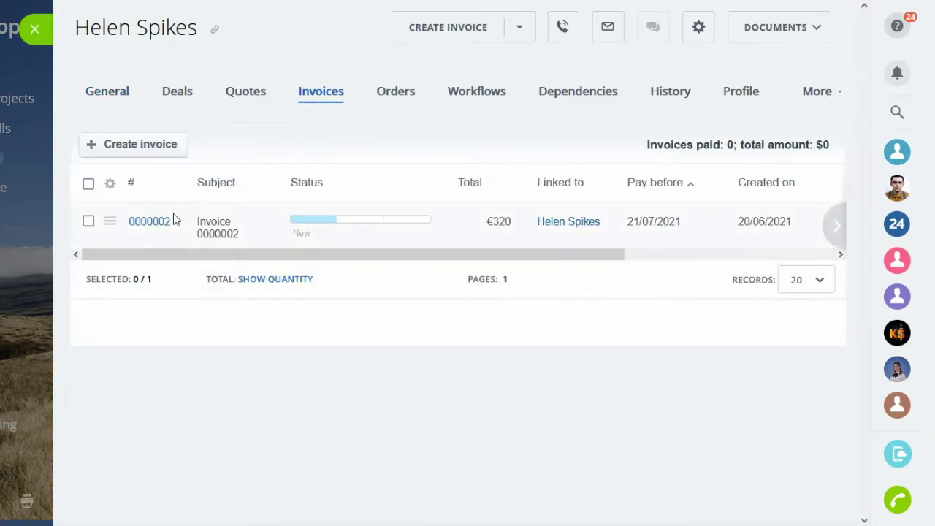
left_click(149, 222)
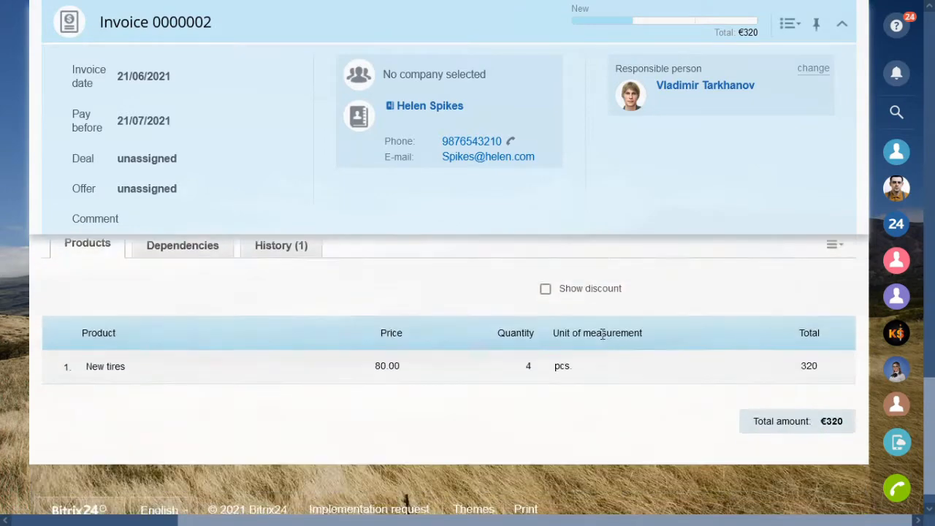
left_click(429, 105)
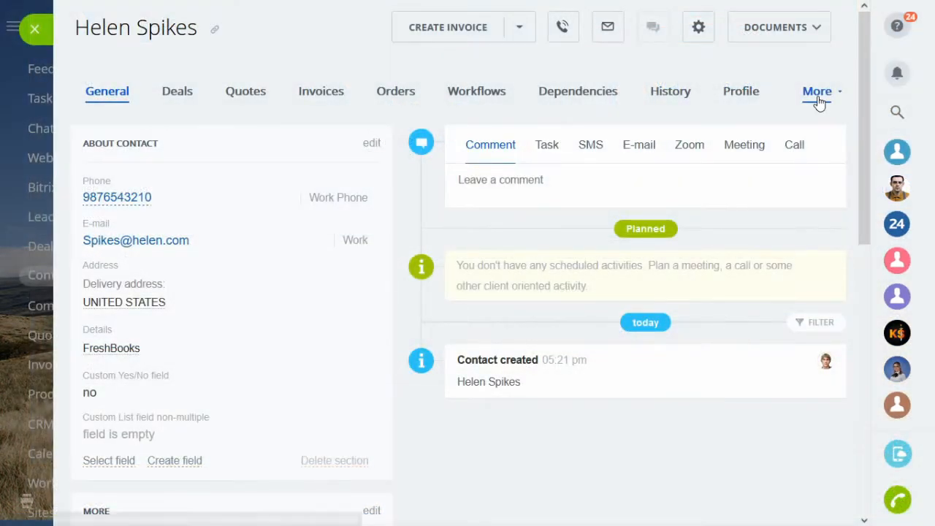
- Create and save a $20 Oil change FreshBooks invoice for the contact
left_click(817, 90)
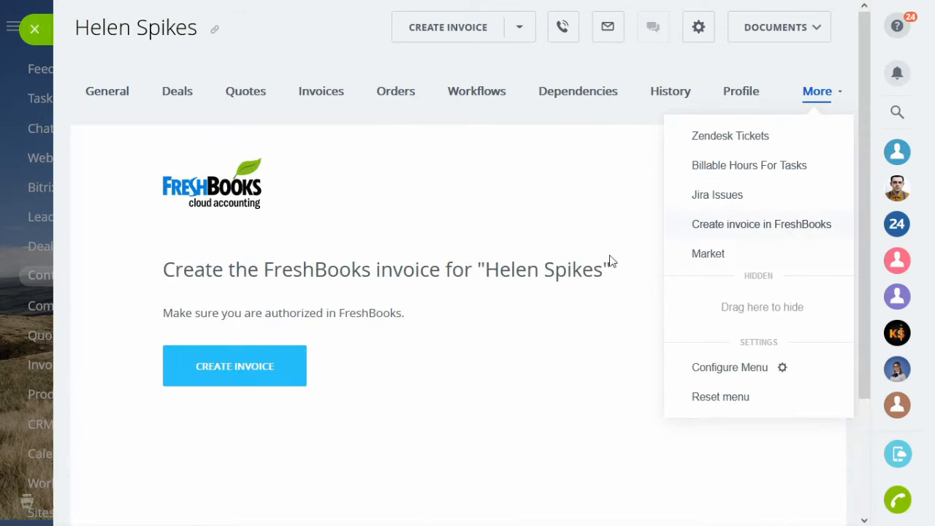
left_click(234, 366)
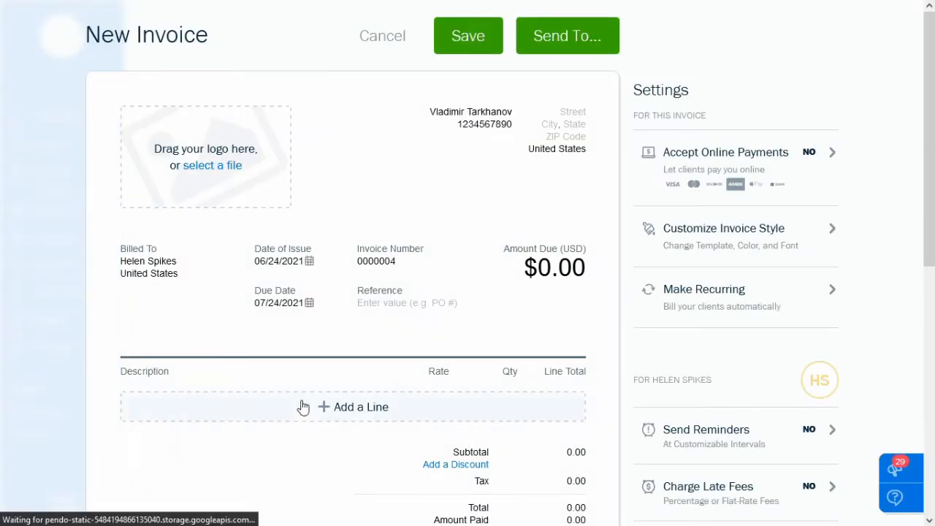
left_click(352, 407)
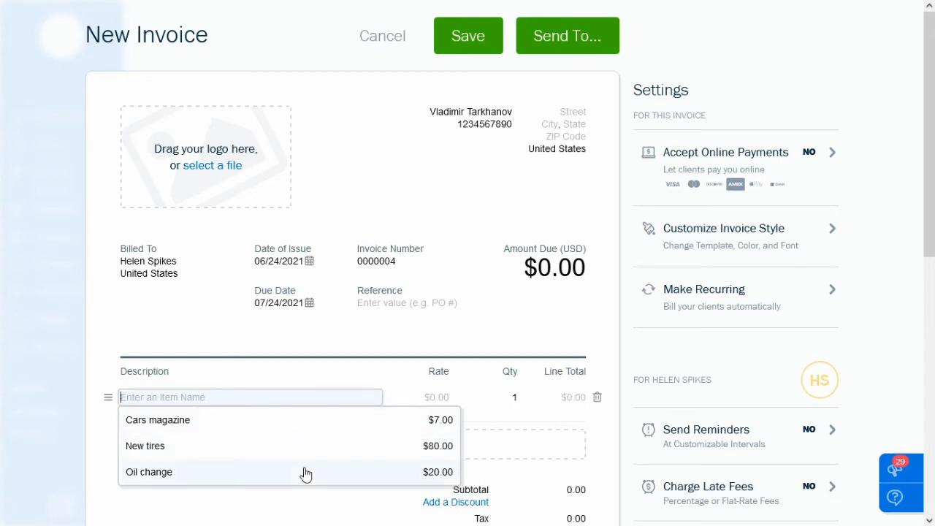
left_click(149, 471)
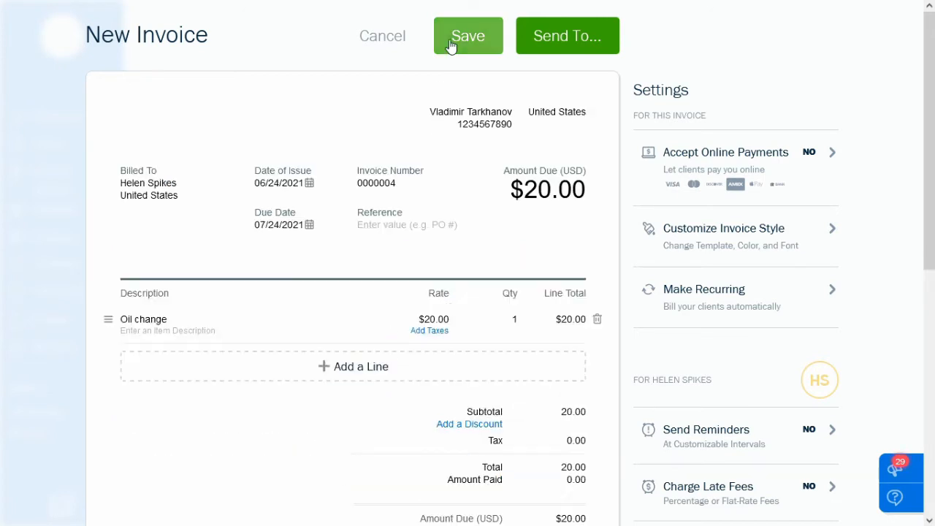
left_click(467, 36)
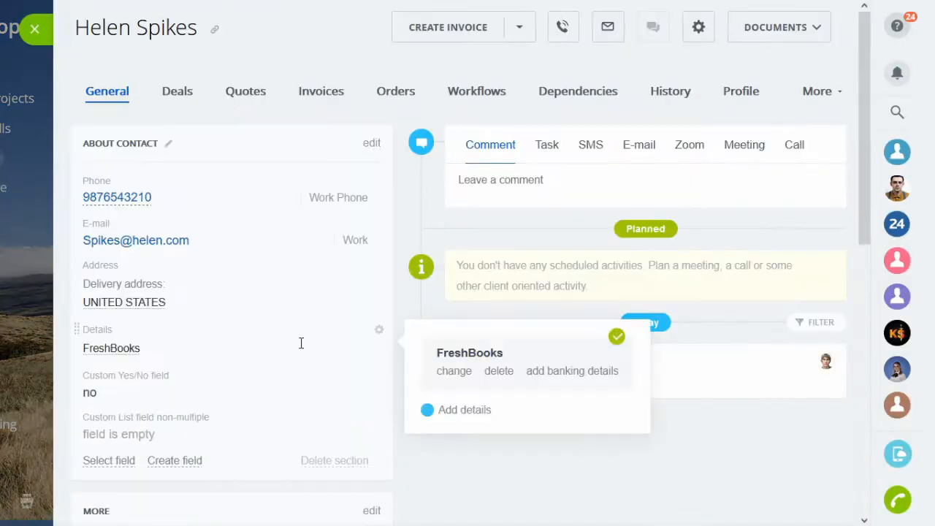
- Confirm invoice 0000004 appears under the contact's invoices, then begin adding a contact
left_click(321, 90)
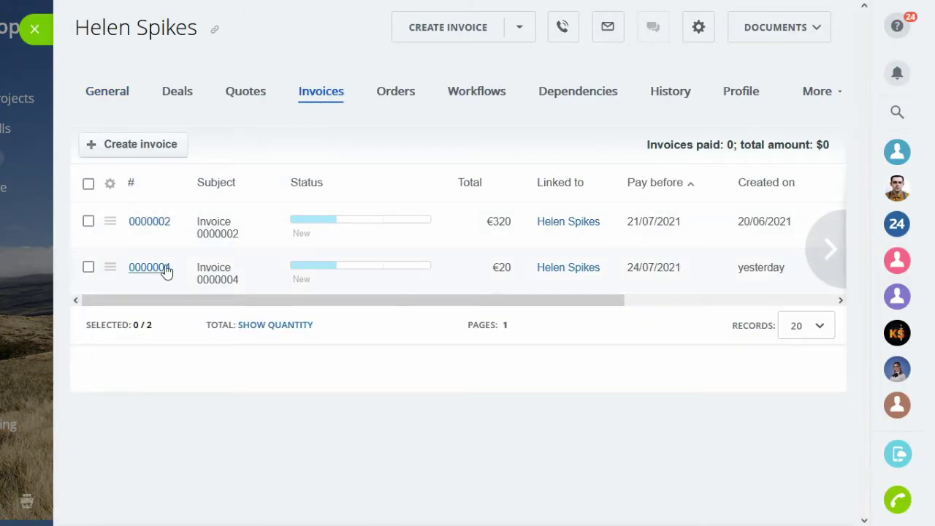
left_click(149, 266)
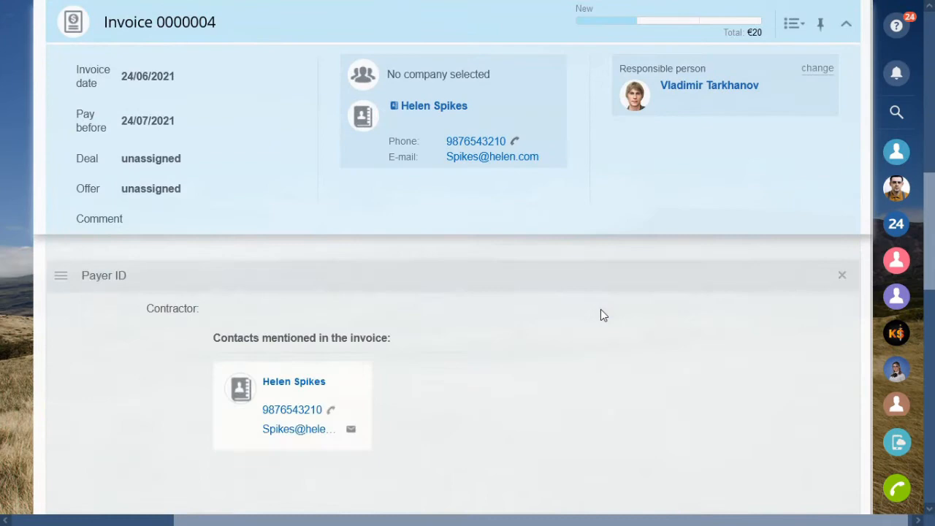
left_click(841, 275)
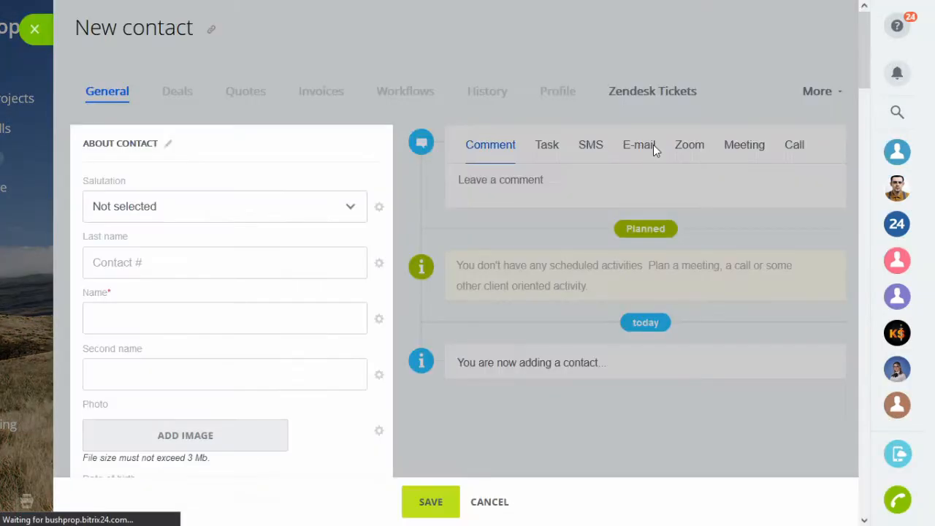
type("Carver")
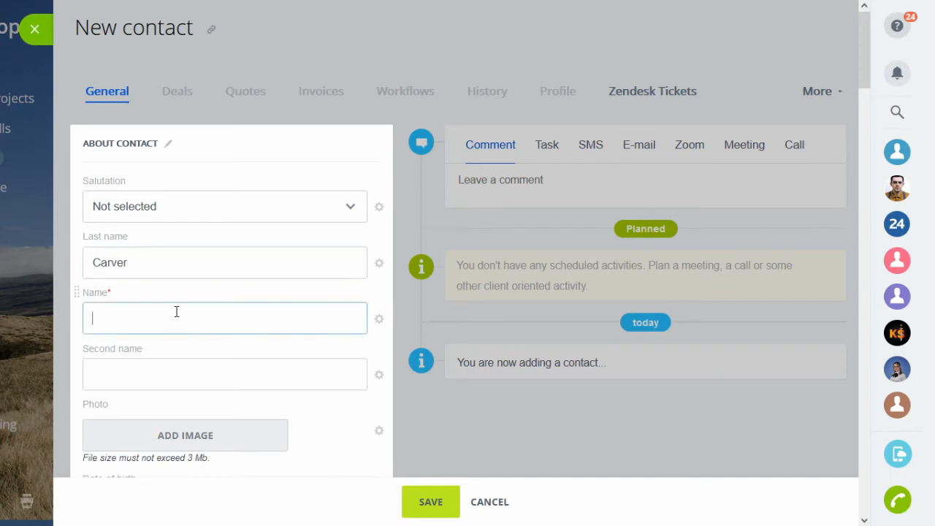
scroll("down", 3)
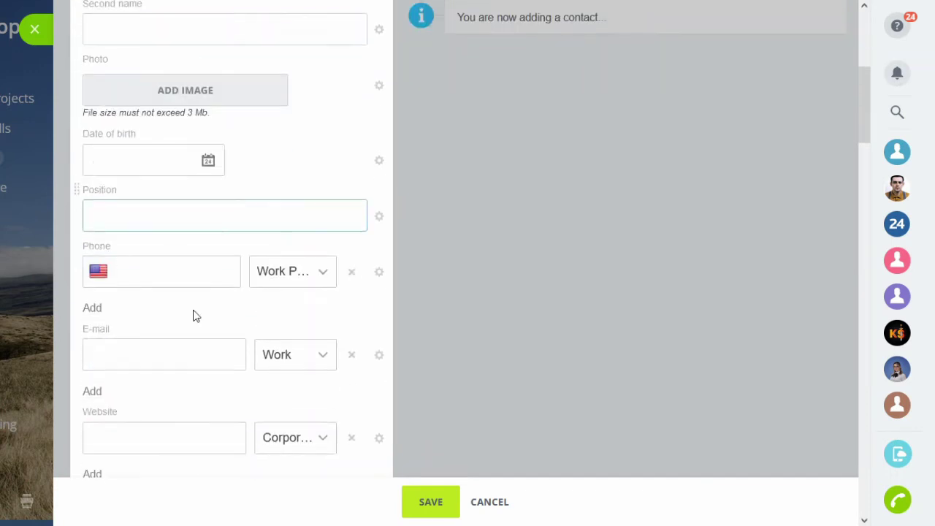
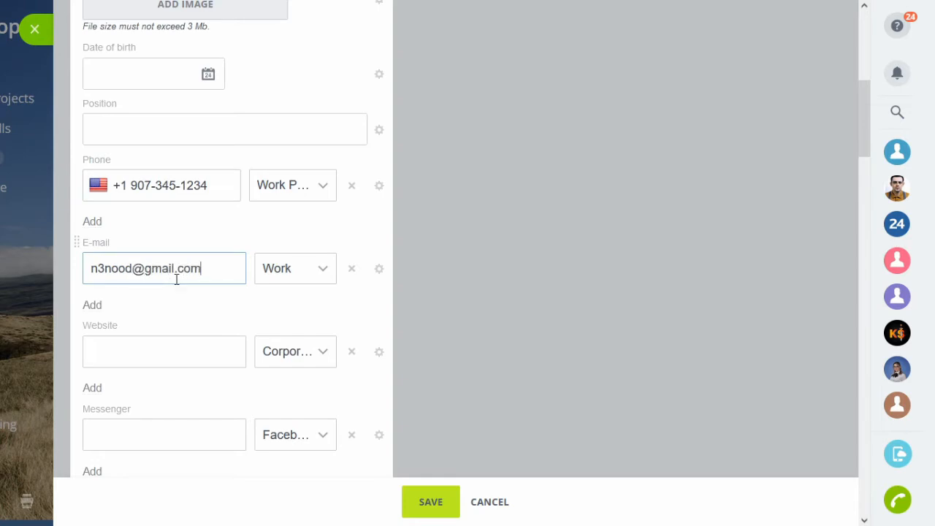
left_click(230, 15)
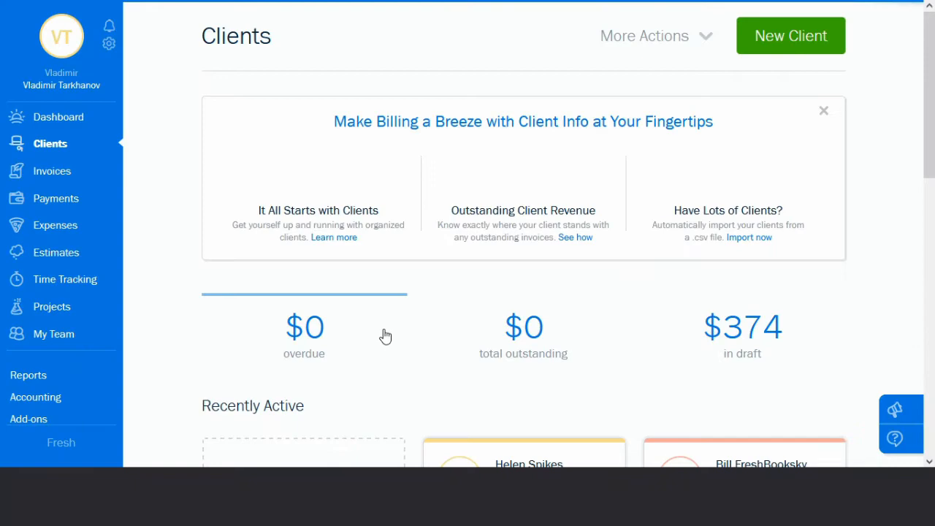
scroll("down", 3)
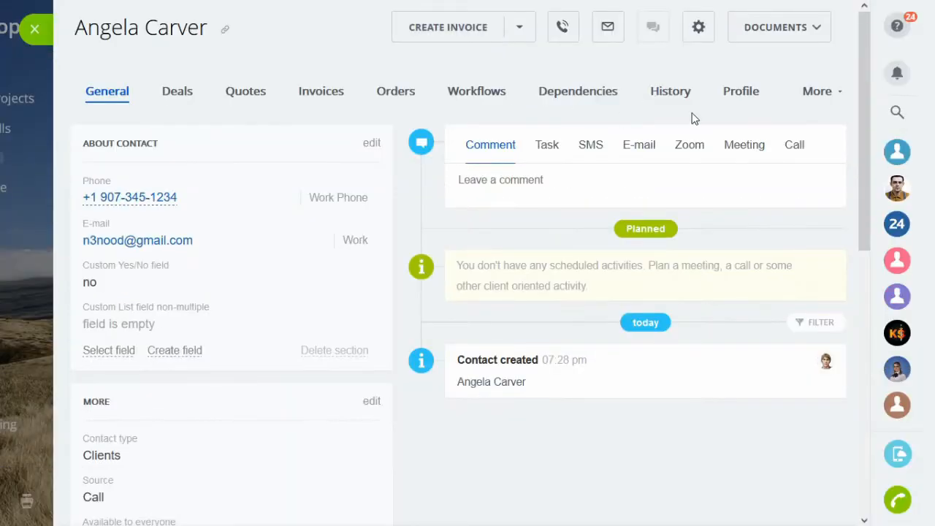
left_click(816, 91)
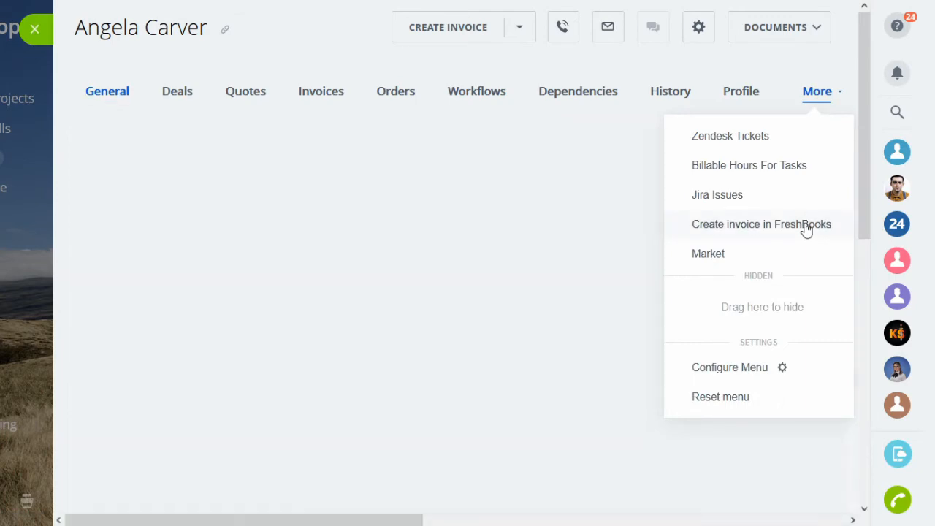
left_click(761, 224)
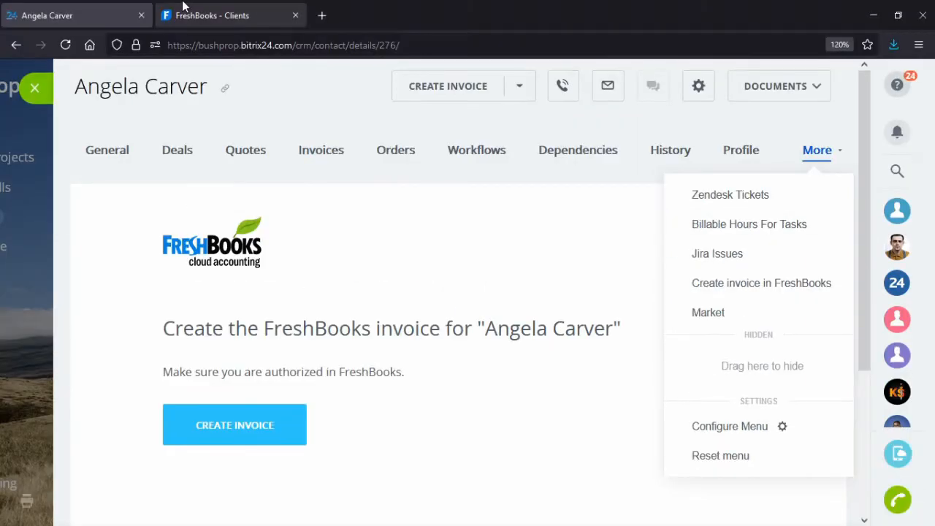
left_click(230, 15)
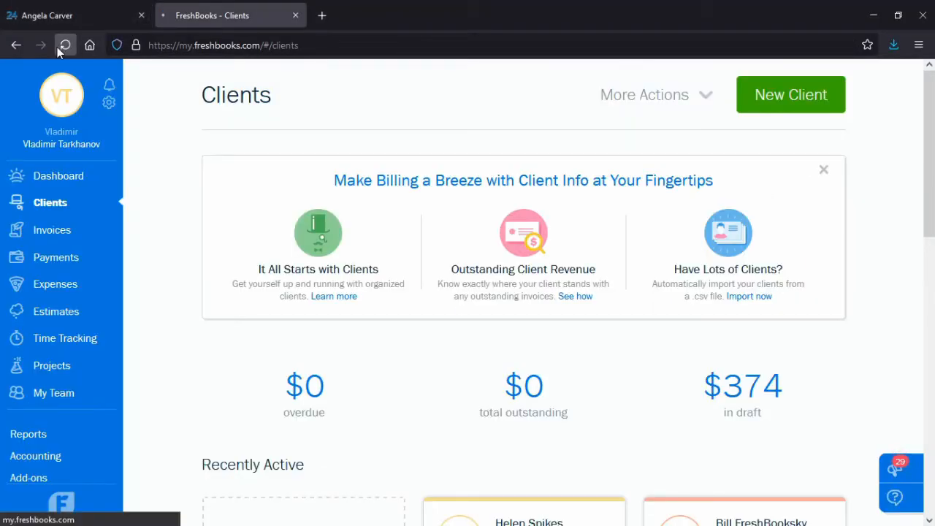
scroll("down", 3)
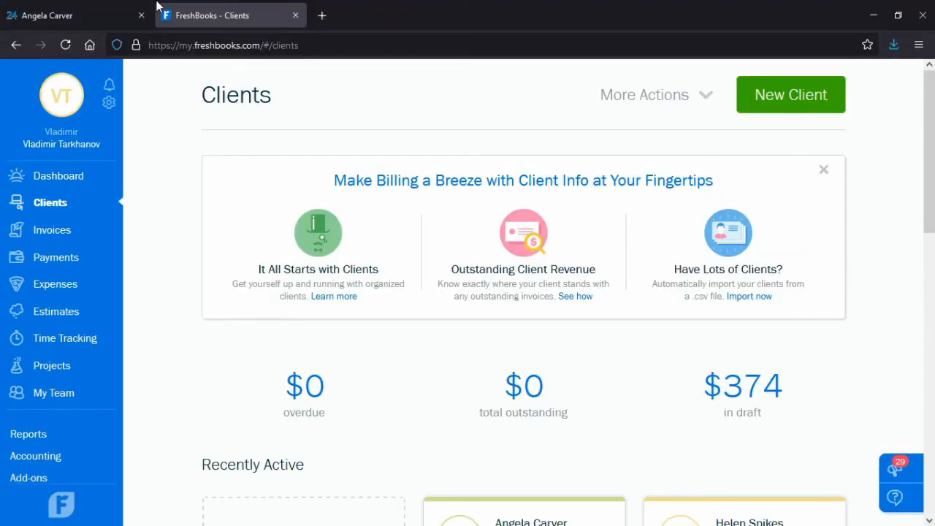
mouse_move(69, 6)
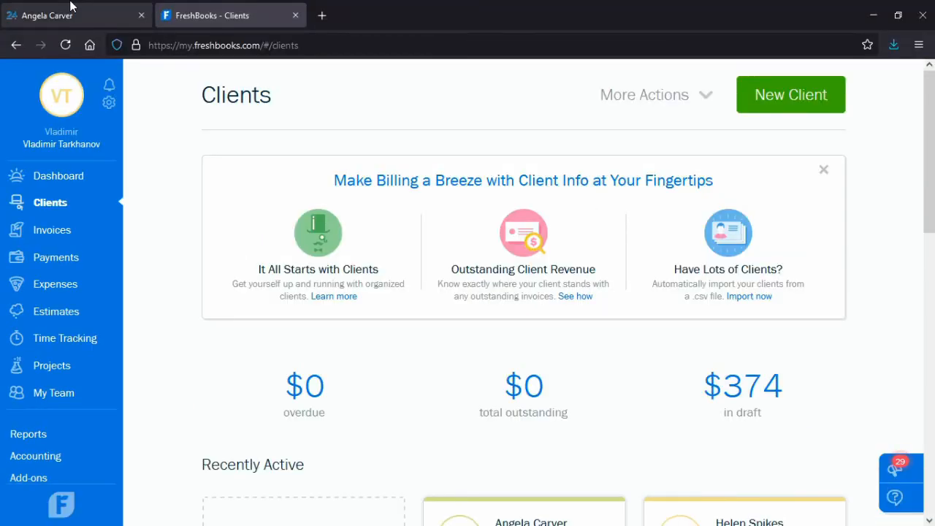
left_click(70, 15)
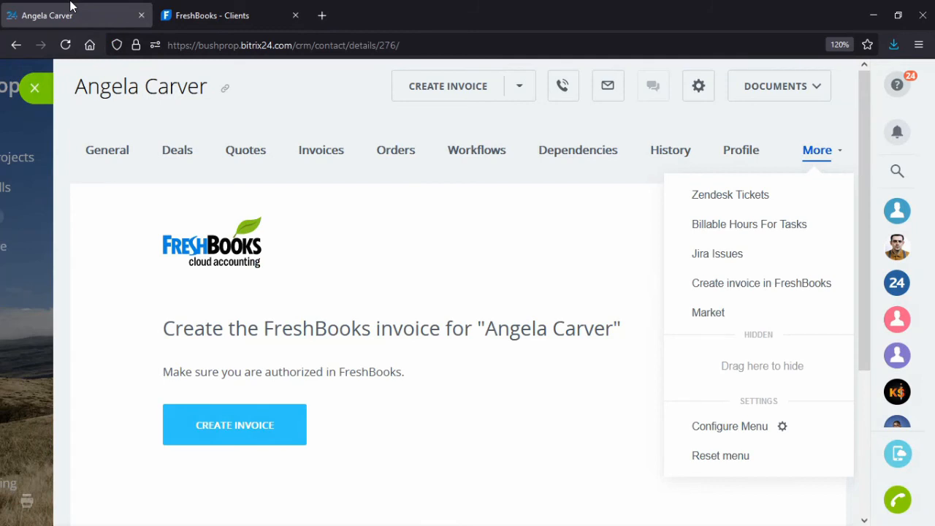
scroll("up", 3)
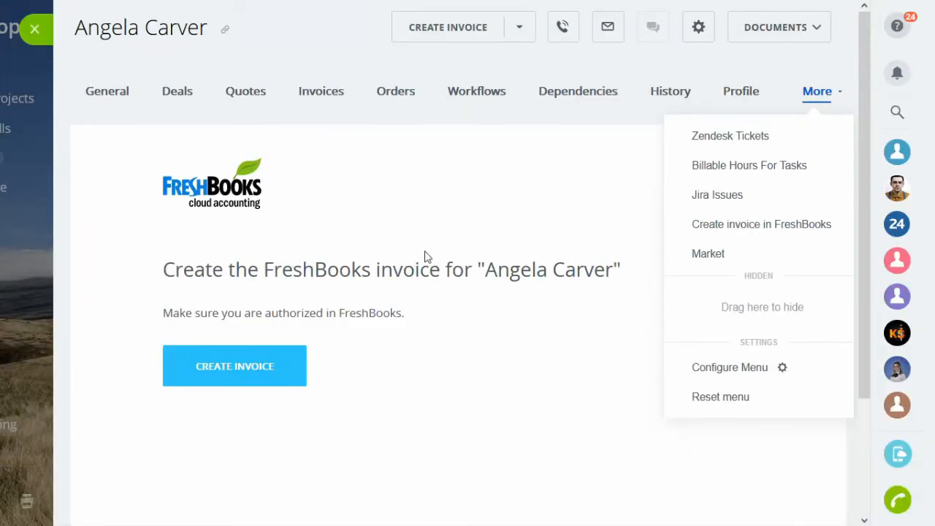
mouse_move(471, 369)
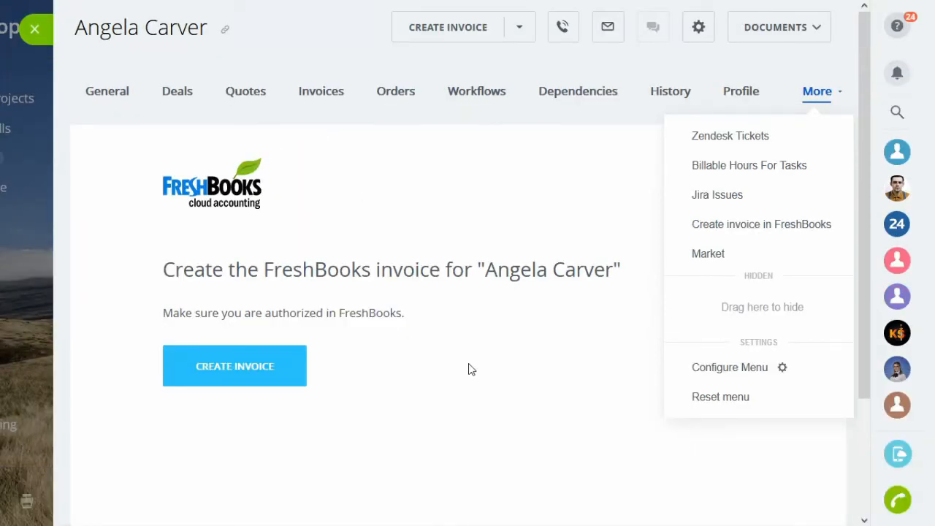